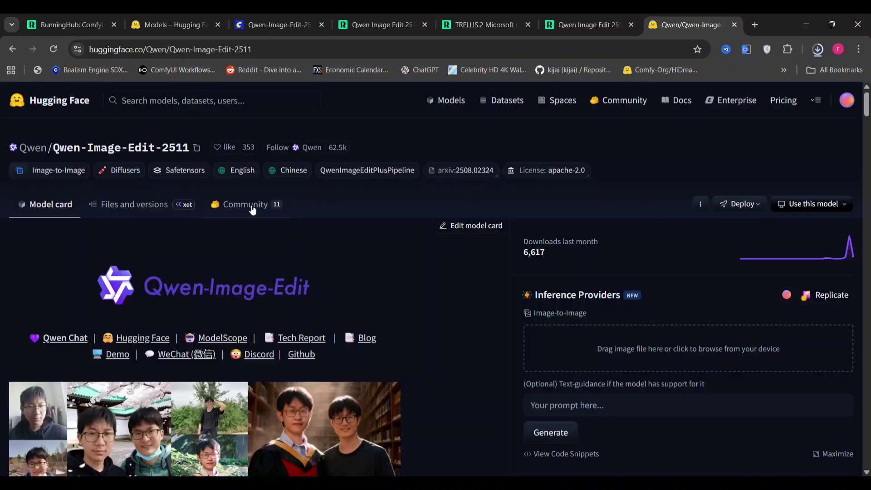
- Scroll through the Qwen-Image-Edit-2511 model card's example images and quick-start code
scroll(down, 3)
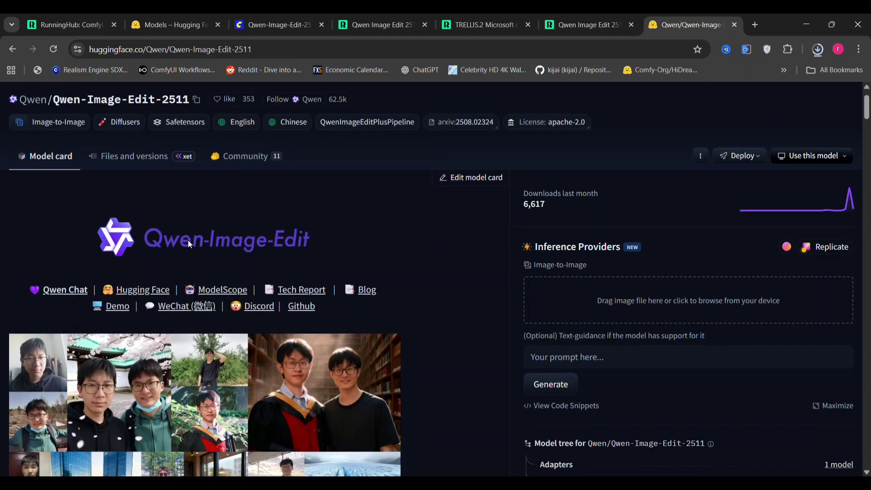
scroll(down, 3)
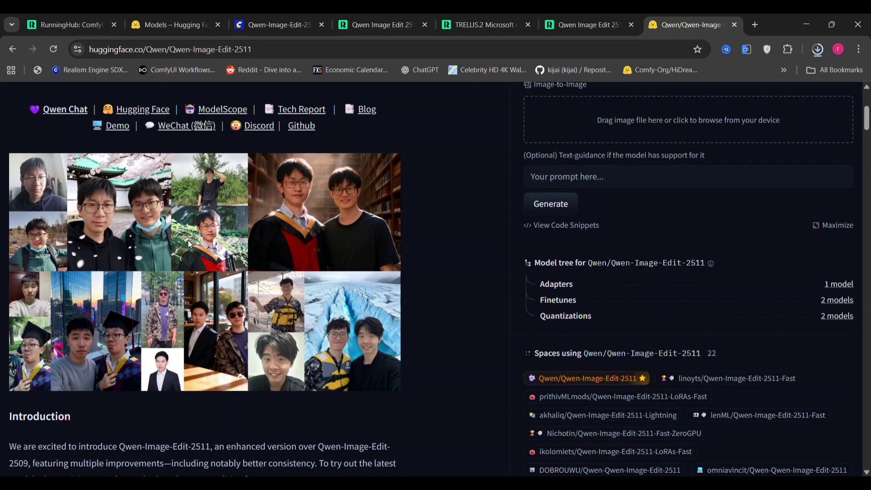
scroll(down, 3)
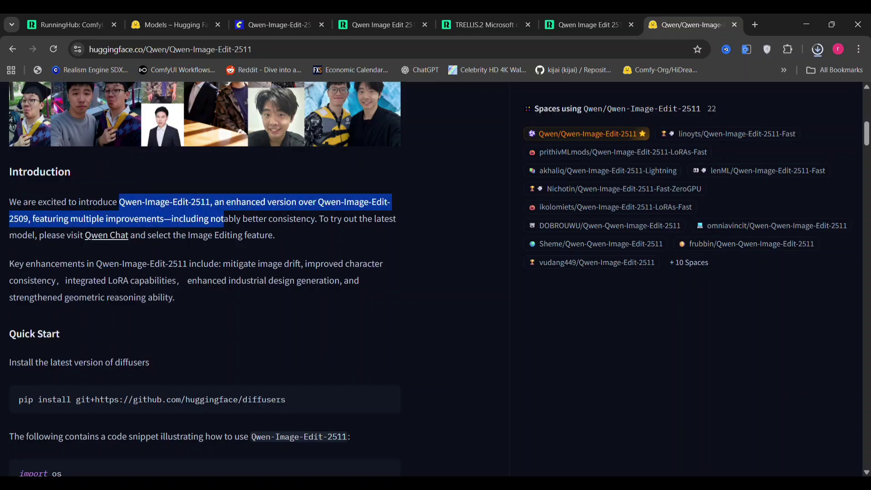
scroll(down, 3)
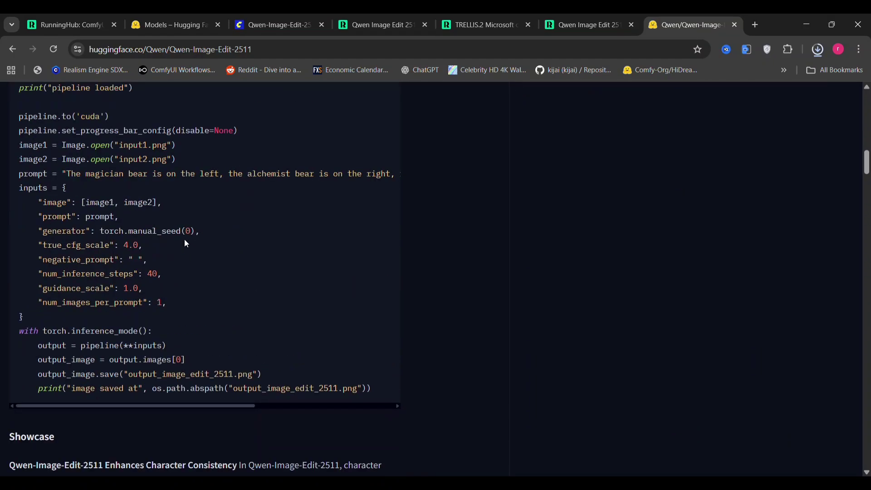
scroll(down, 3)
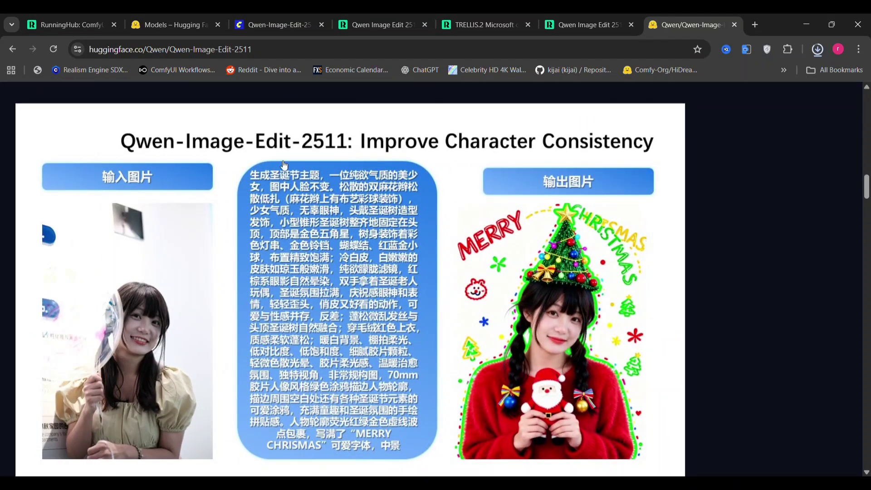
scroll(down, 3)
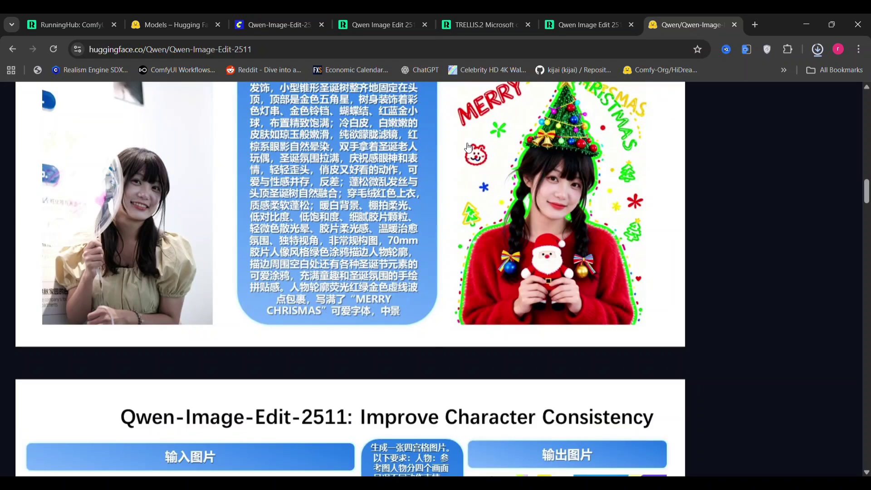
scroll(down, 3)
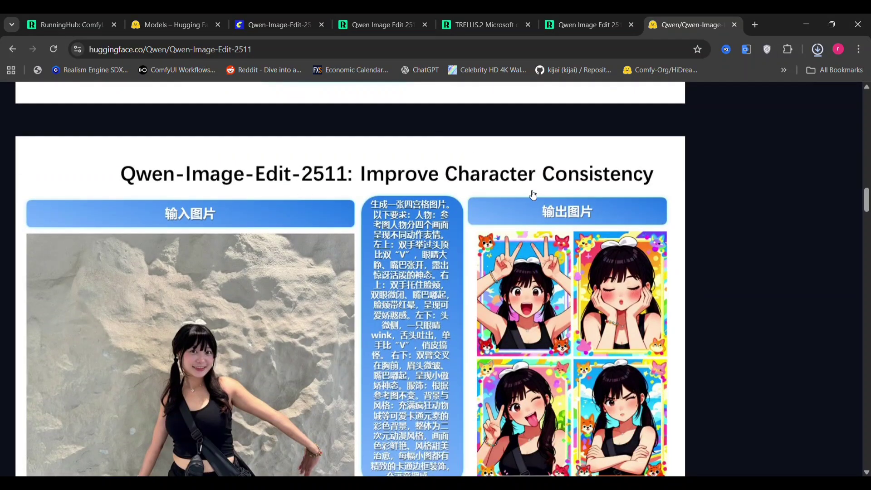
scroll(down, 3)
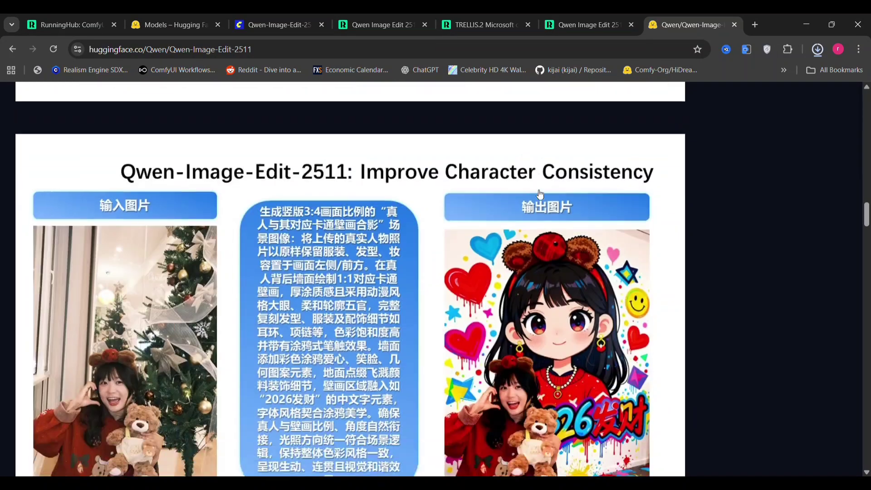
scroll(down, 3)
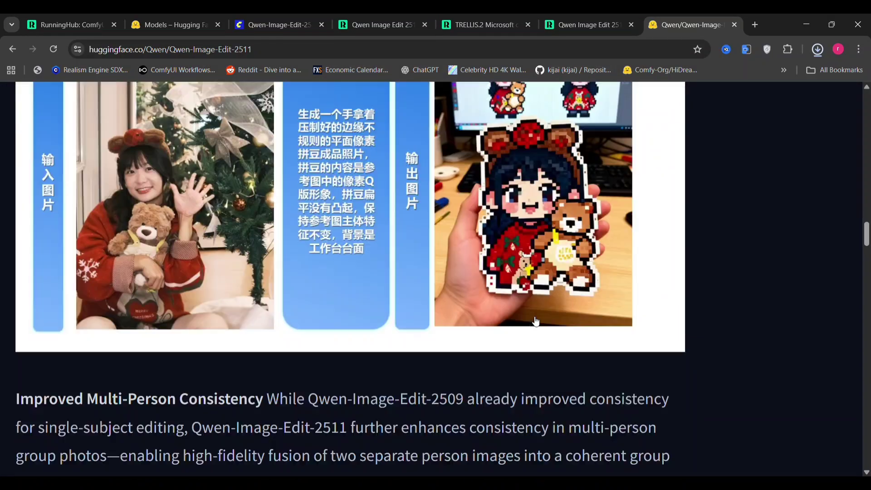
scroll(down, 3)
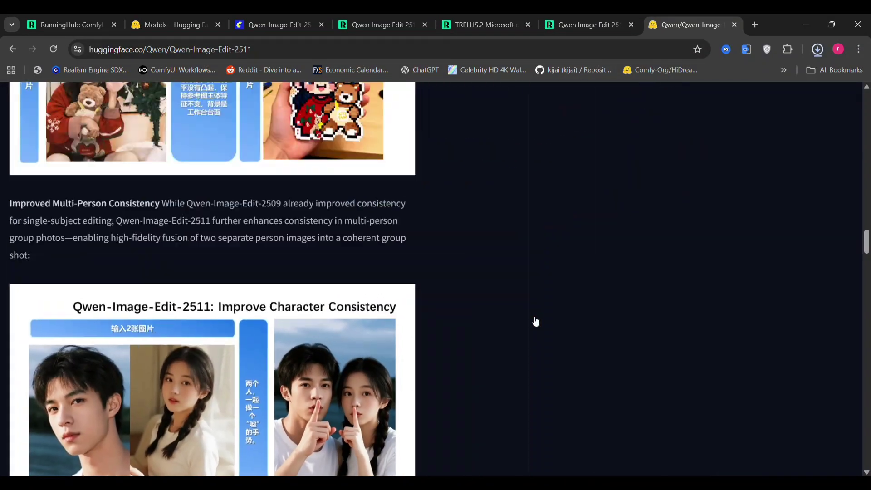
- Return to the top of the model card and open its GitHub repository
scroll(up, 3)
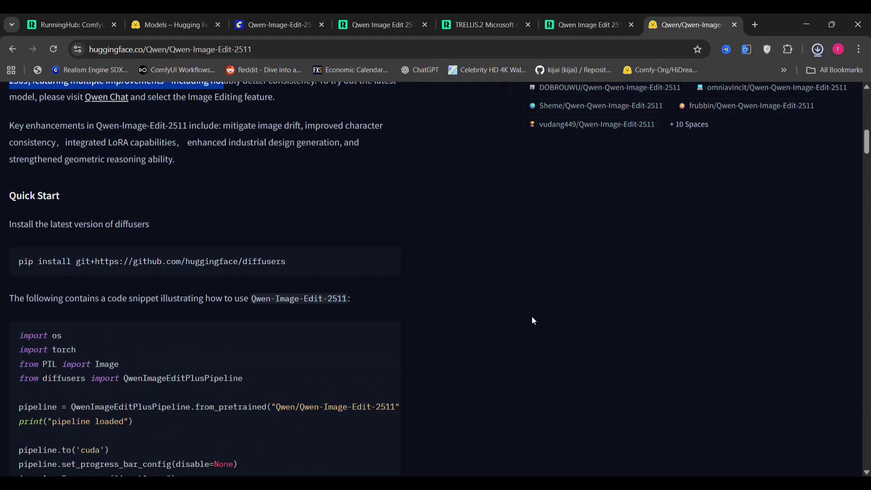
scroll(up, 3)
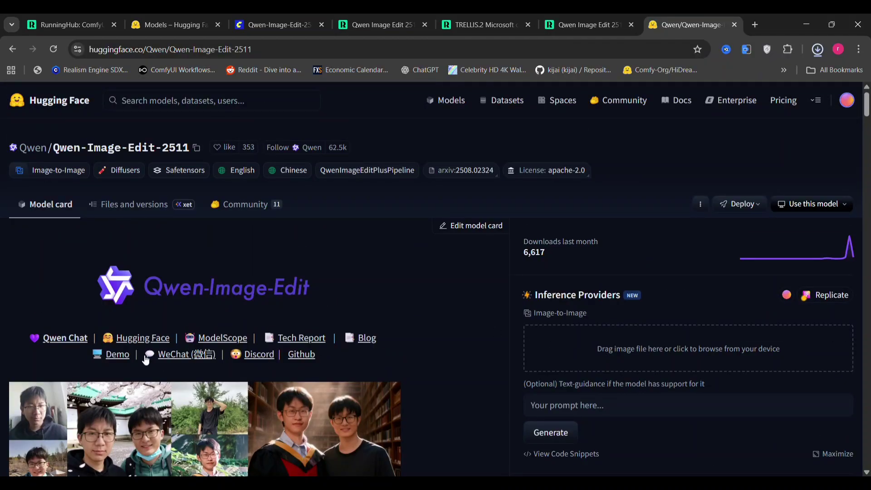
mouse_move(301, 354)
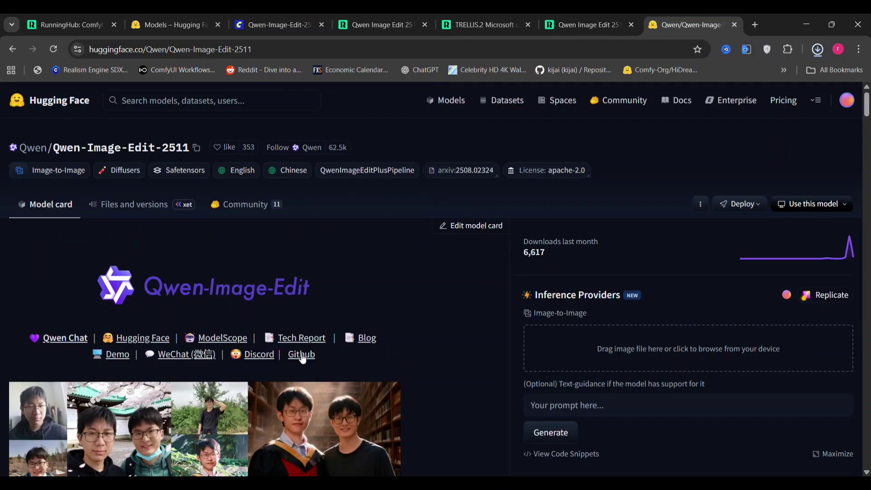
click(300, 354)
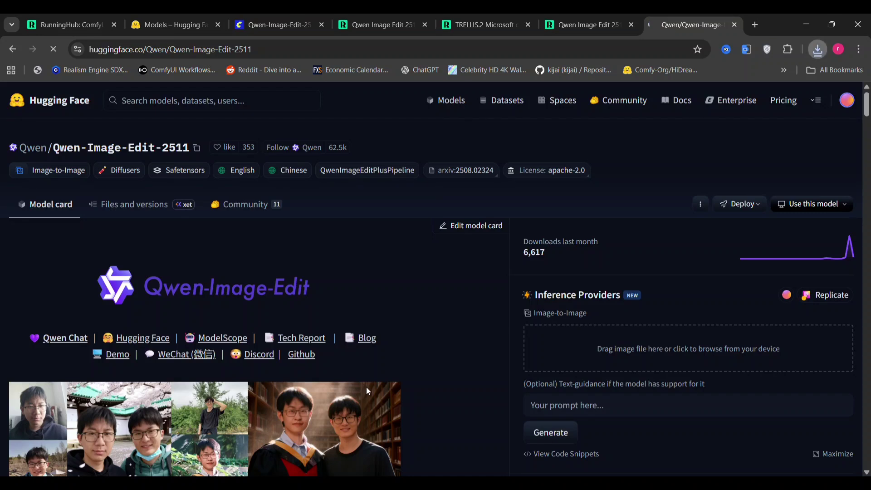
- Read the Qwen-Image README through benchmarks and News, then switch to the RunningHub workflow
click(302, 354)
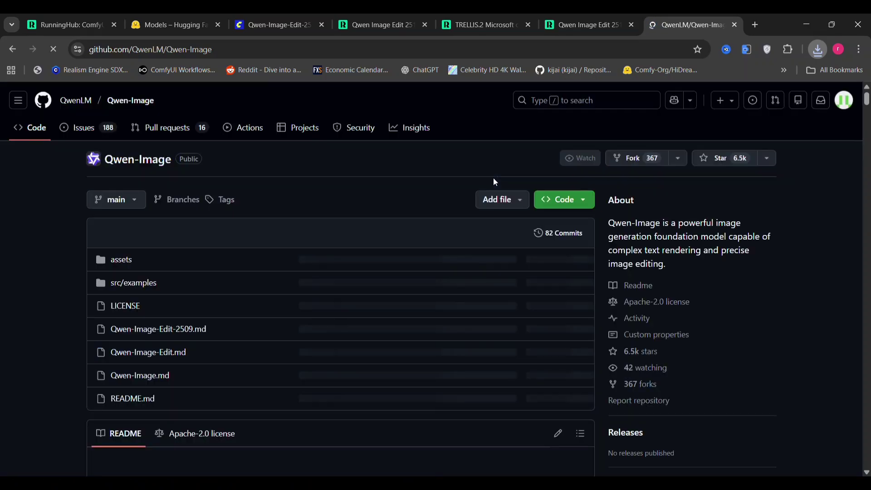
scroll(down, 3)
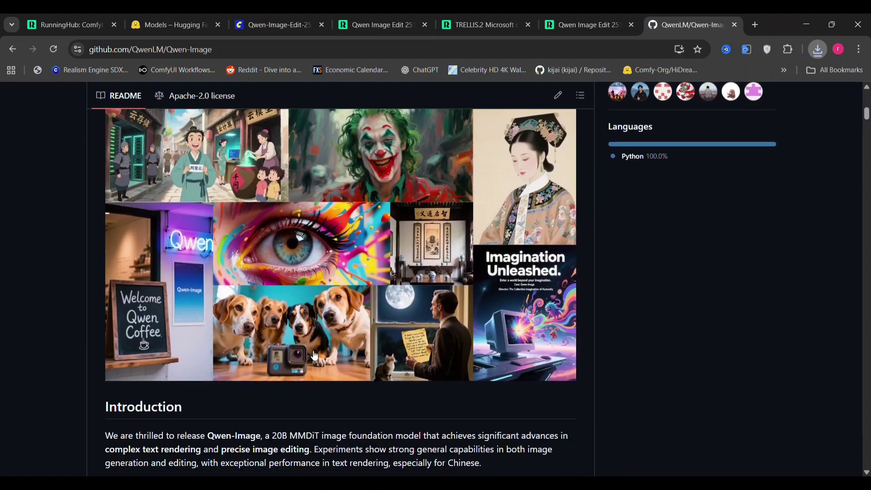
scroll(down, 3)
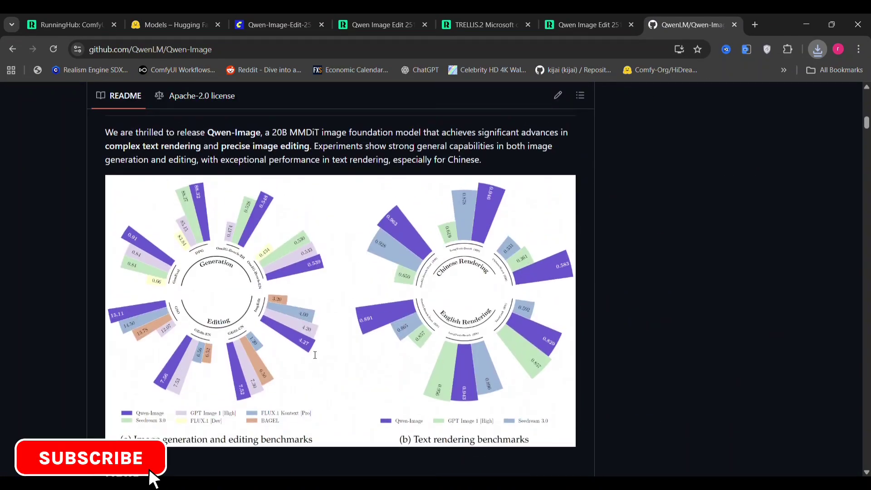
scroll(down, 3)
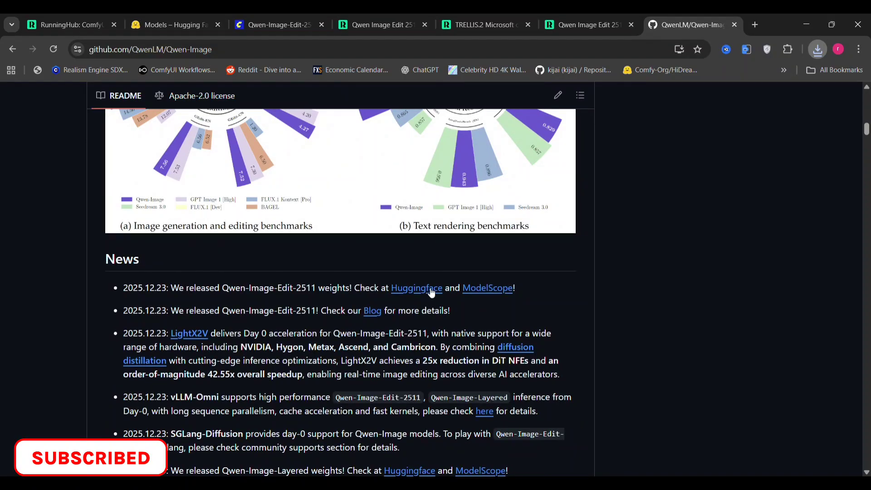
mouse_move(408, 298)
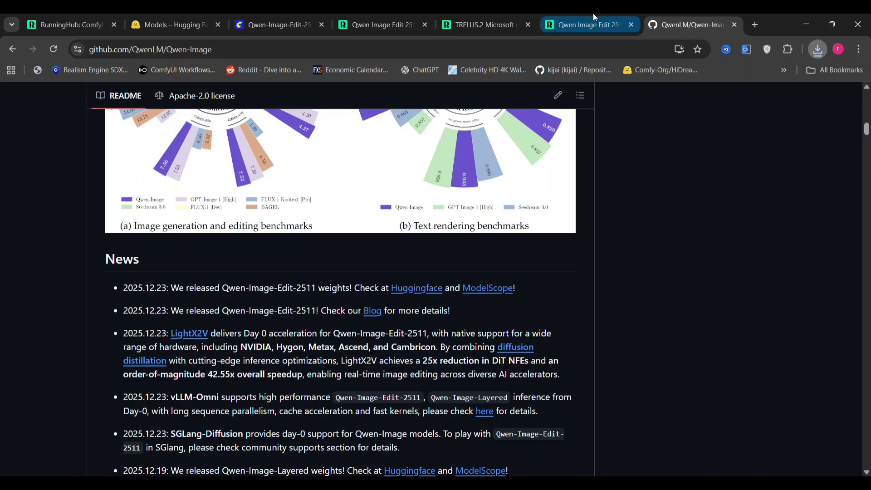
click(584, 25)
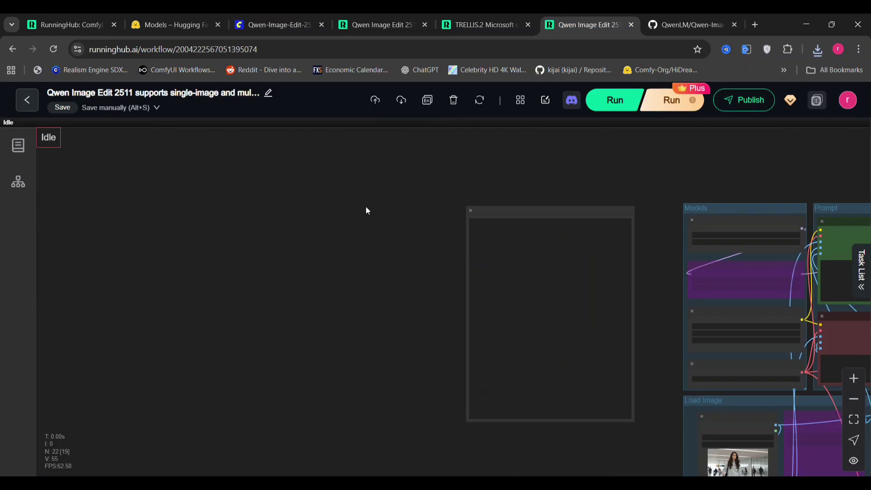
mouse_move(816, 77)
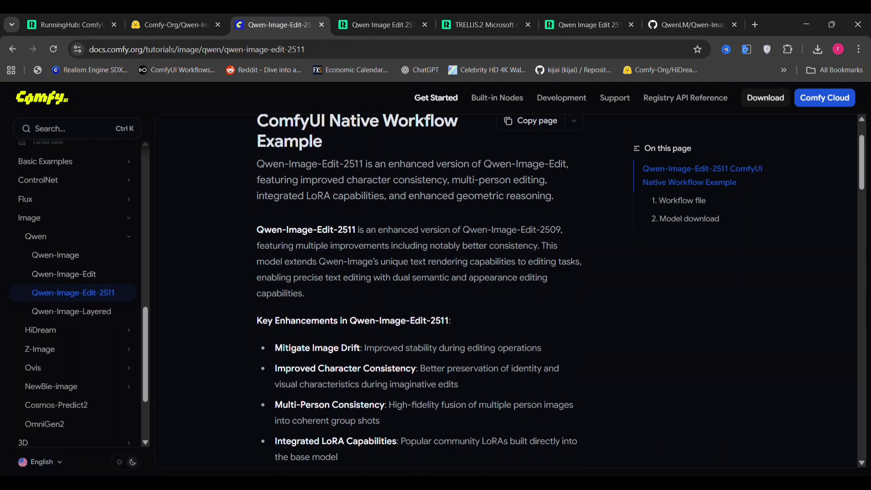
scroll(down, 3)
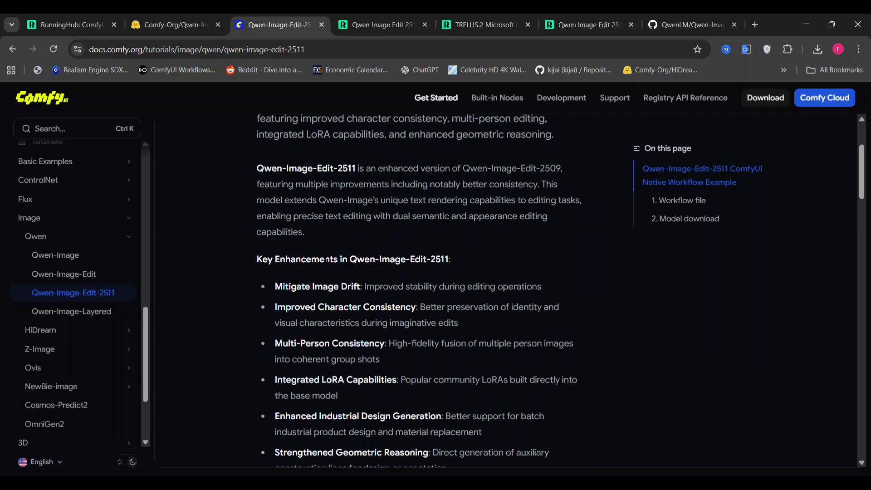
scroll(down, 3)
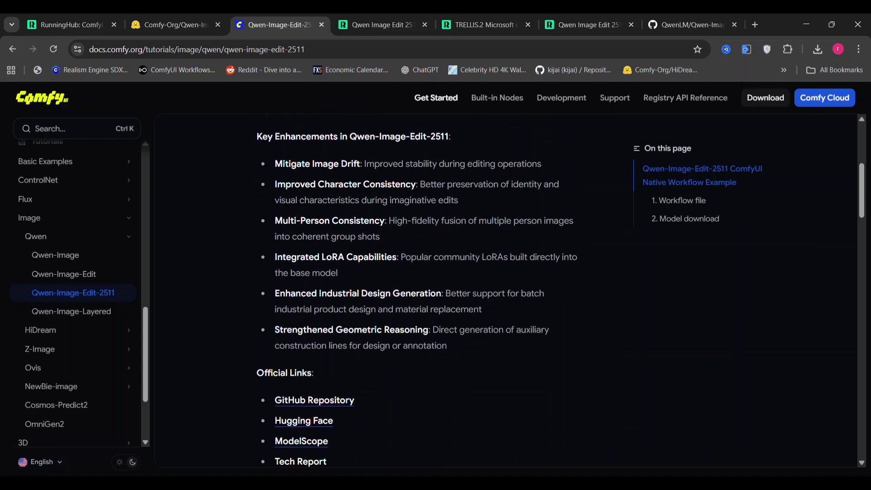
scroll(down, 3)
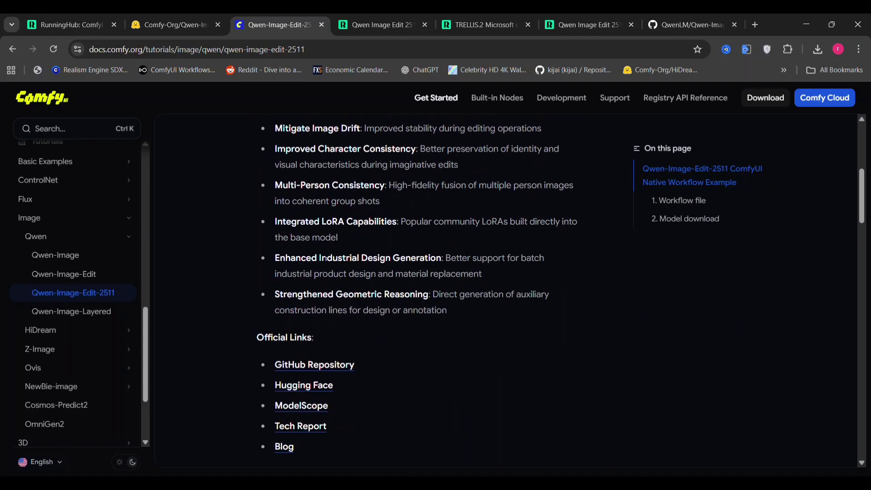
scroll(up, 3)
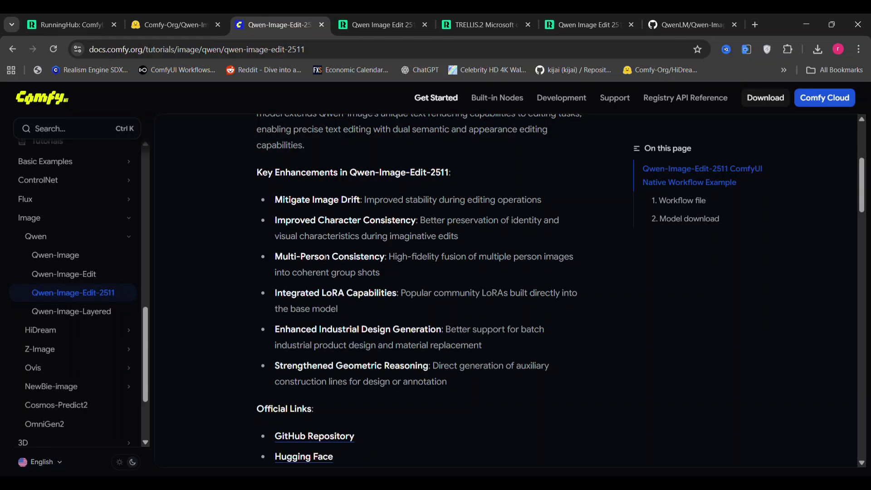
scroll(down, 3)
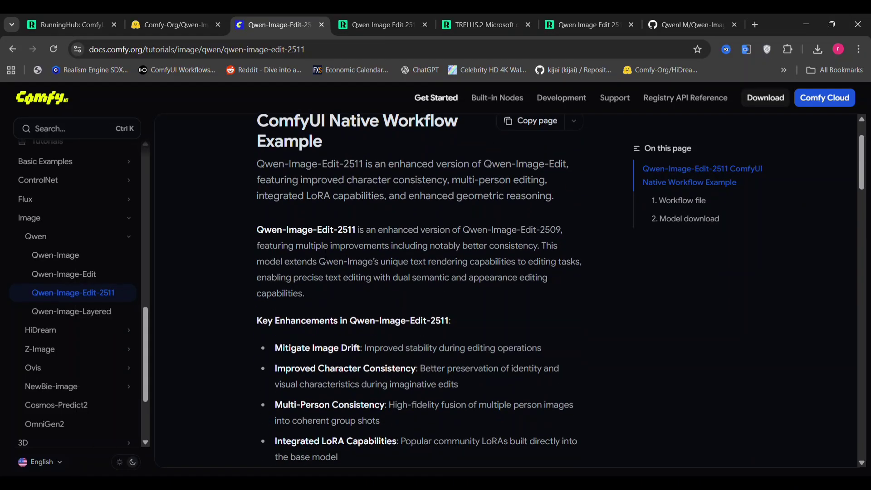
scroll(down, 3)
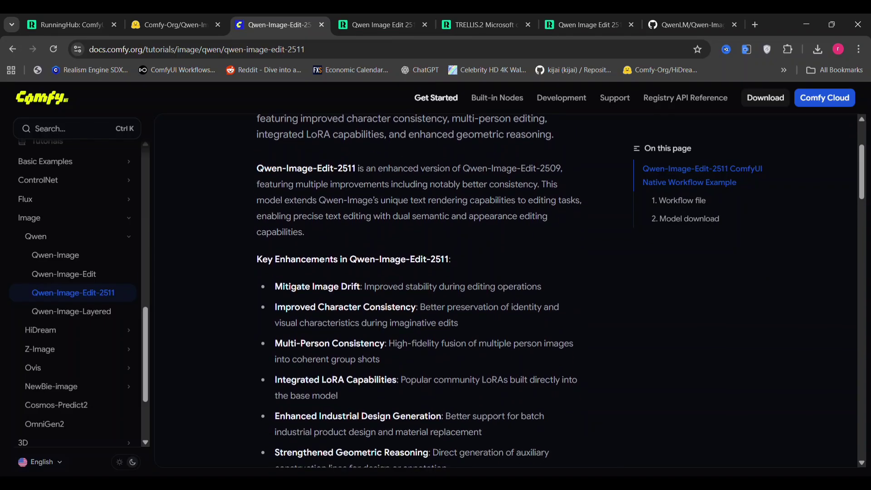
scroll(down, 3)
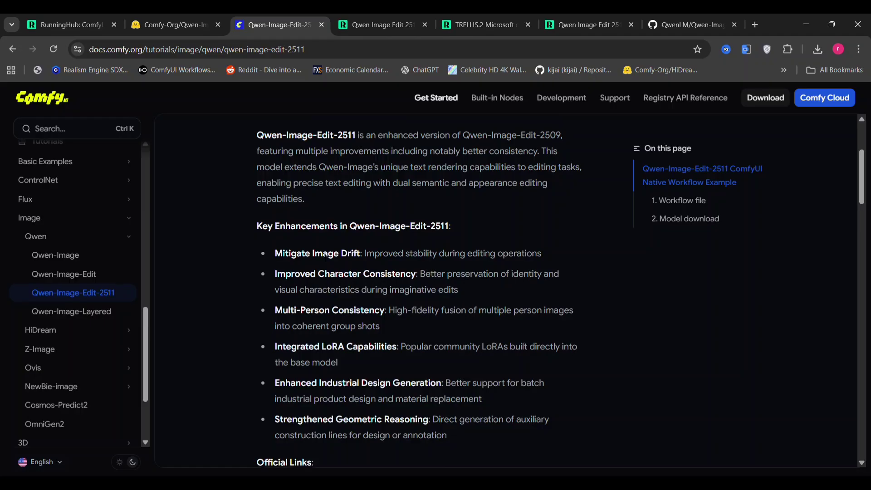
scroll(down, 3)
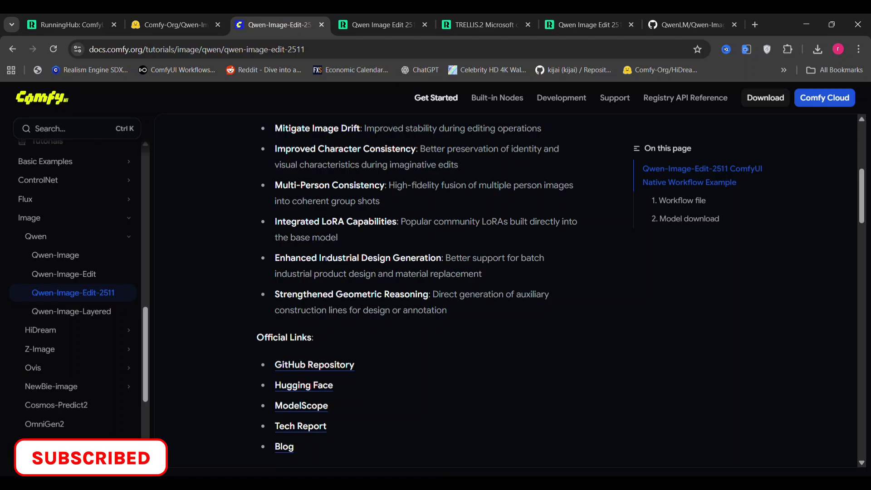
scroll(up, 3)
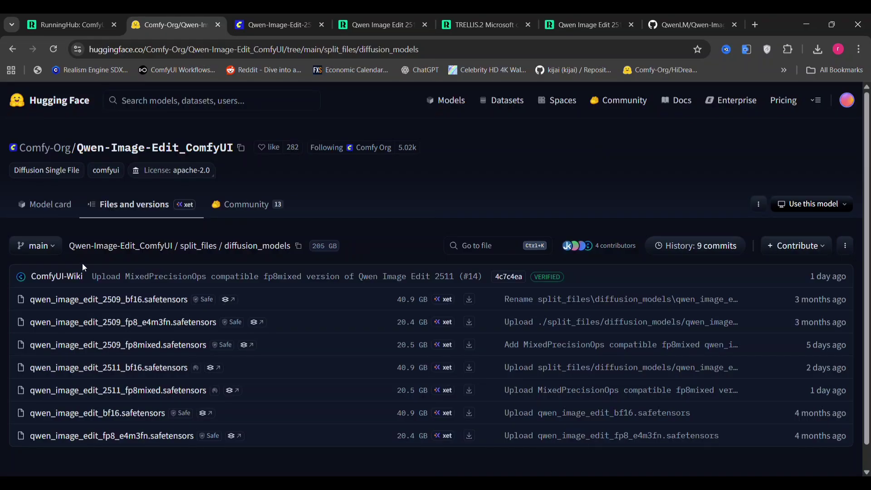
mouse_move(87, 307)
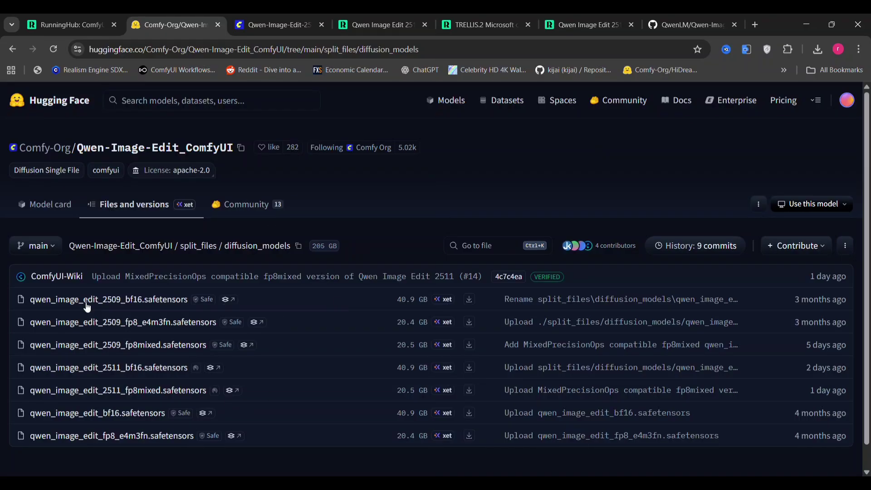
mouse_move(158, 303)
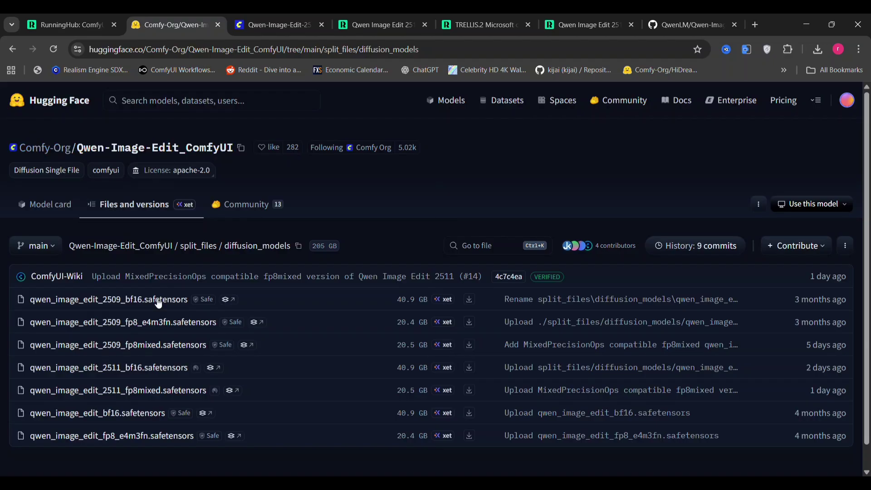
mouse_move(408, 360)
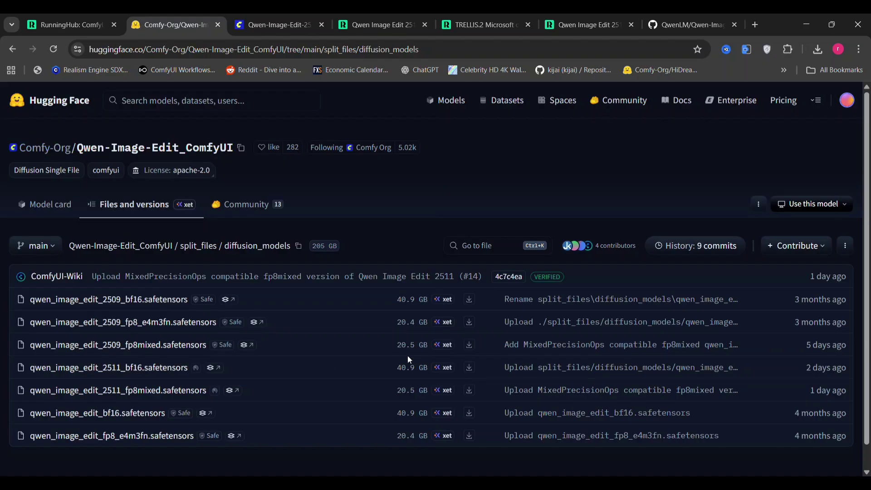
mouse_move(125, 392)
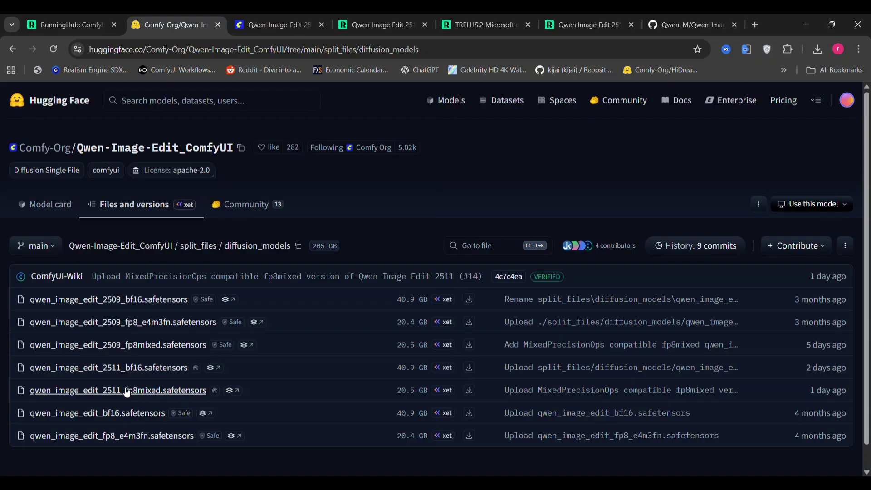
mouse_move(194, 424)
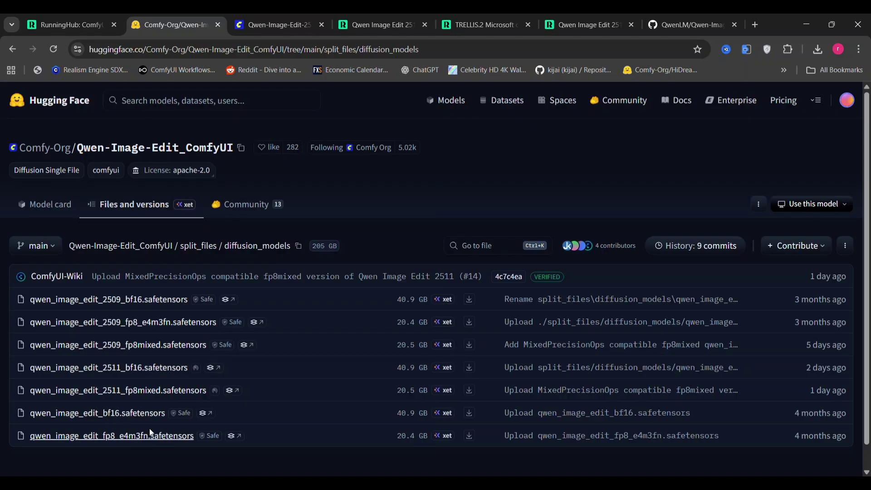
mouse_move(206, 387)
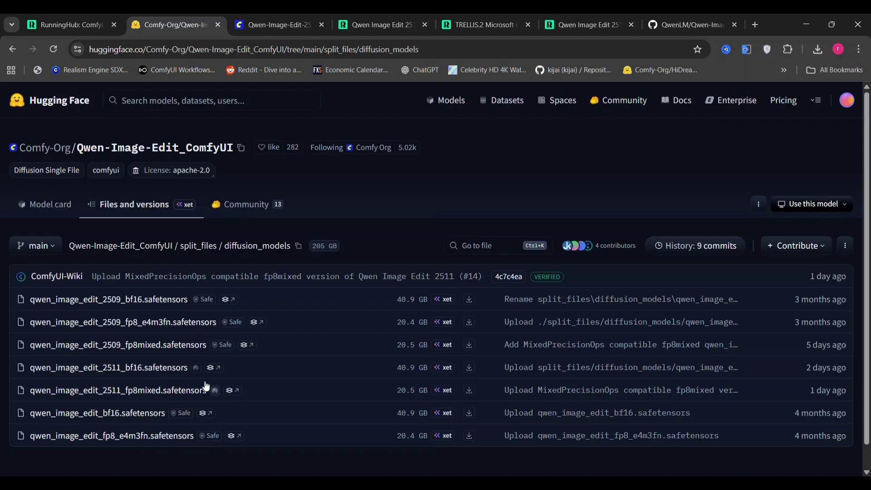
- Switch to the Comfy Docs Qwen-Image-Edit-2511 tutorial page
click(275, 25)
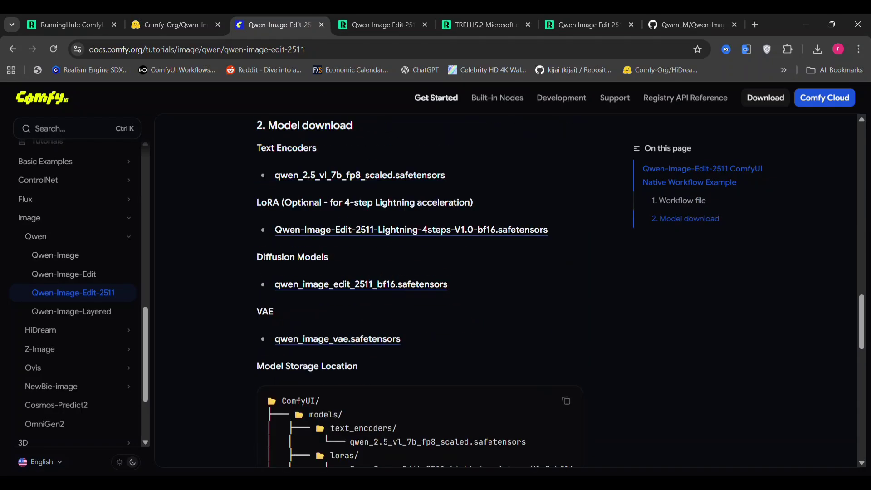
- Review the tutorial's model downloads and enhancements, then return to the RunningHub Qwen Image Edit 2511 workflow
scroll(up, 3)
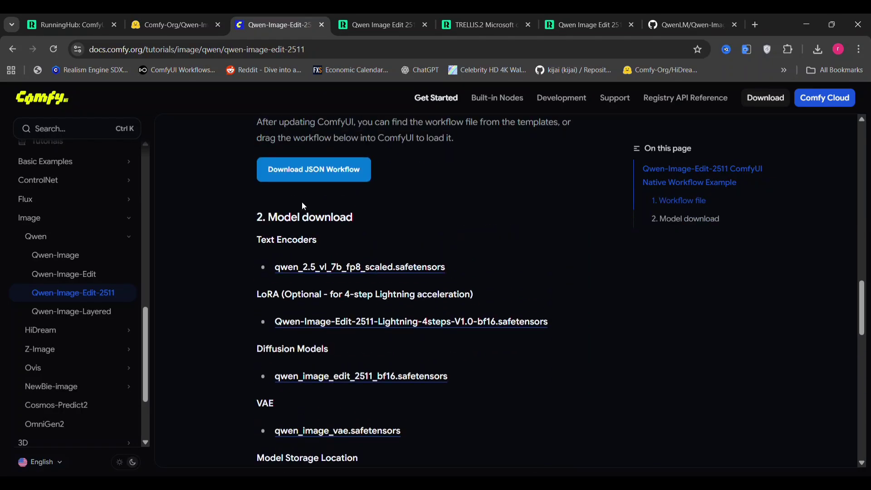
scroll(down, 3)
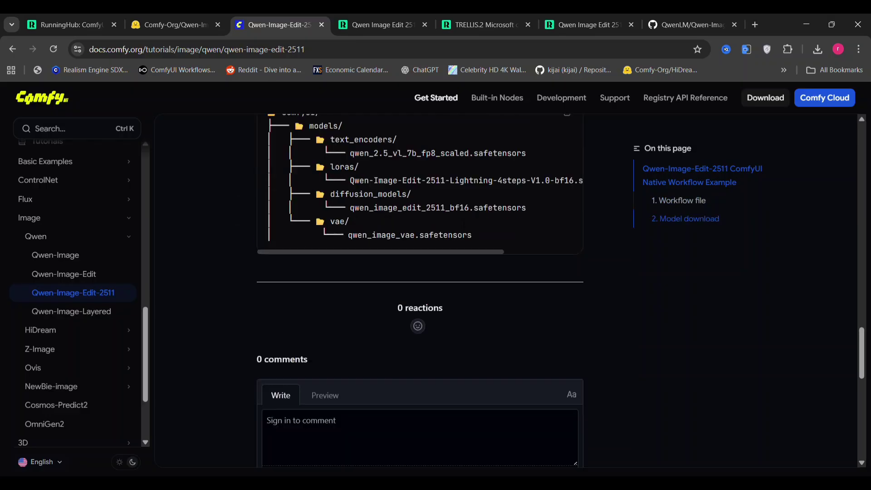
scroll(up, 3)
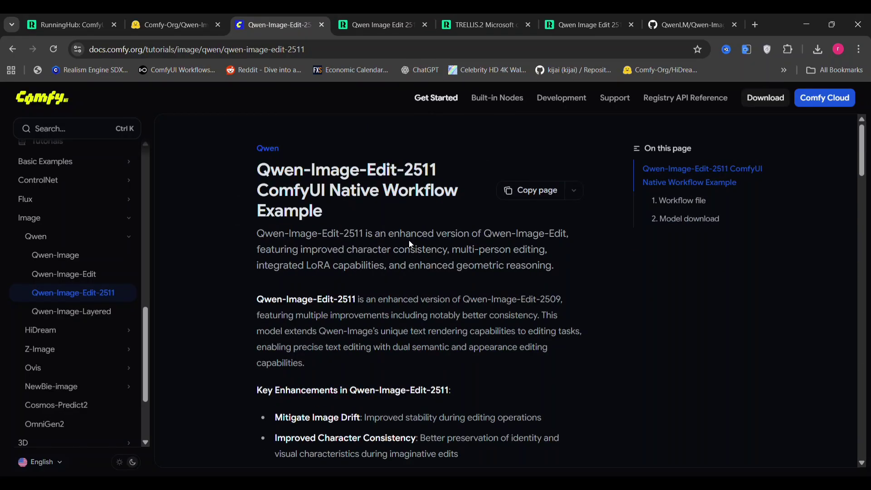
scroll(down, 3)
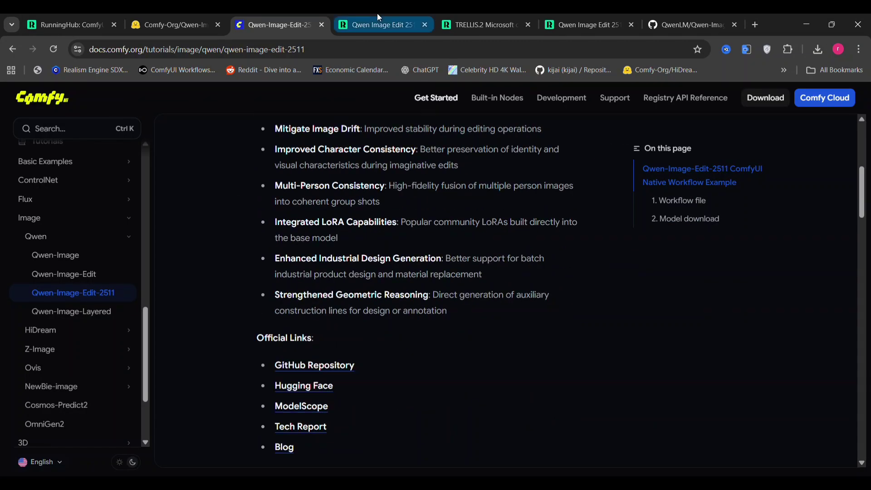
click(380, 25)
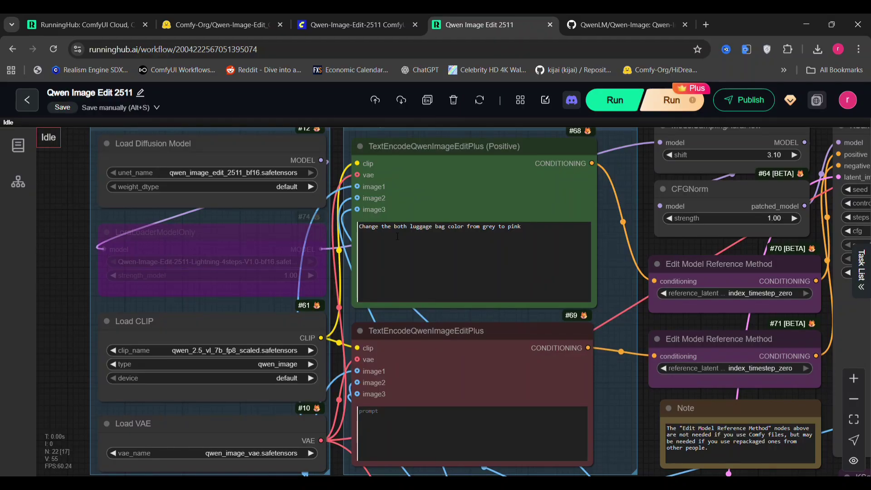
mouse_move(345, 423)
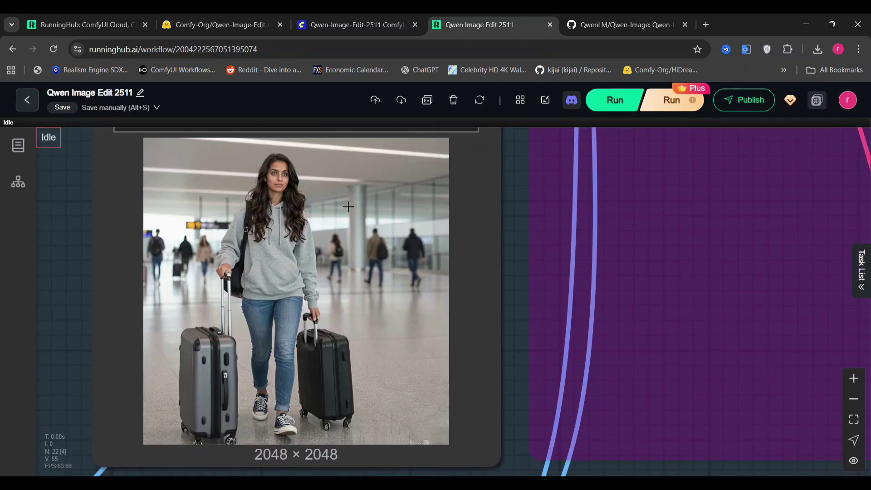
mouse_move(535, 281)
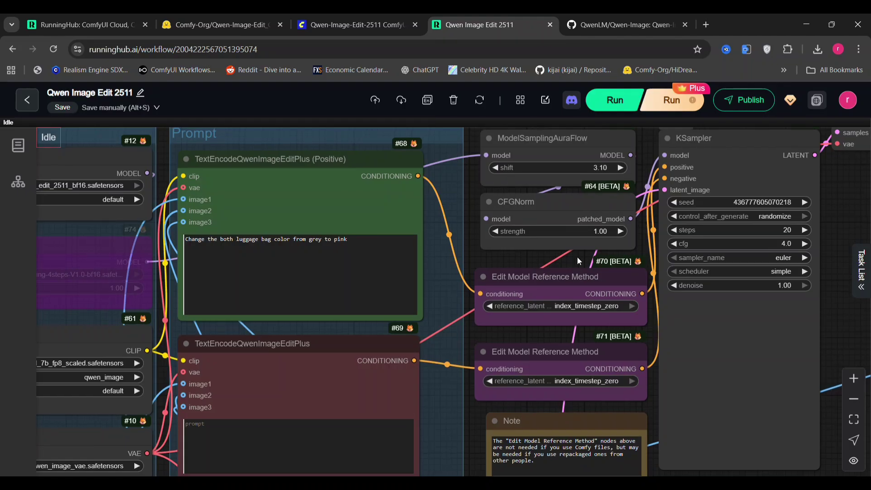
click(545, 276)
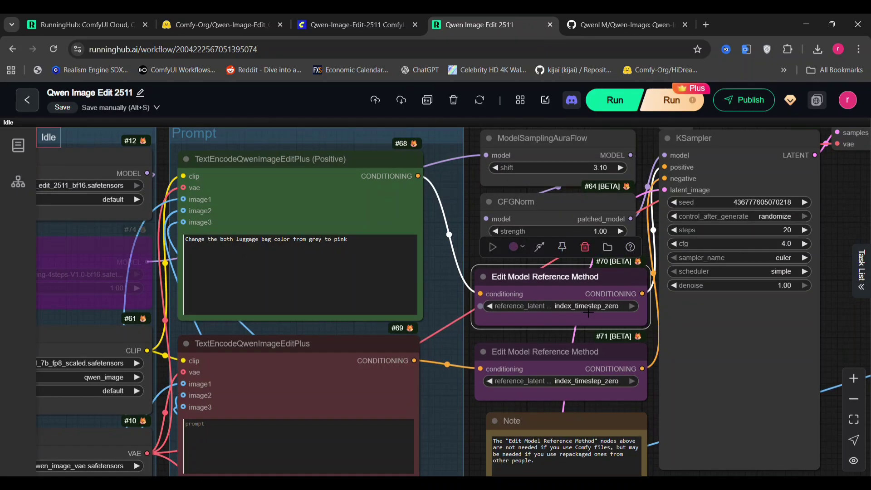
click(586, 305)
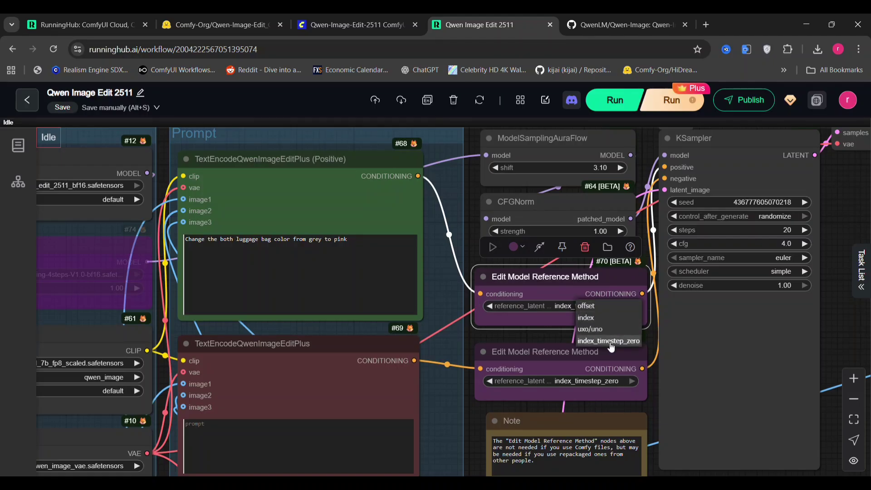
click(609, 340)
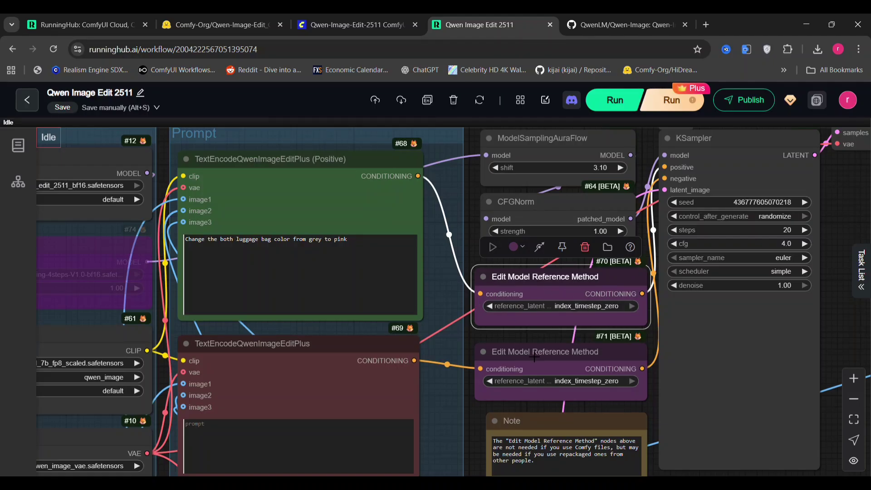
mouse_move(709, 245)
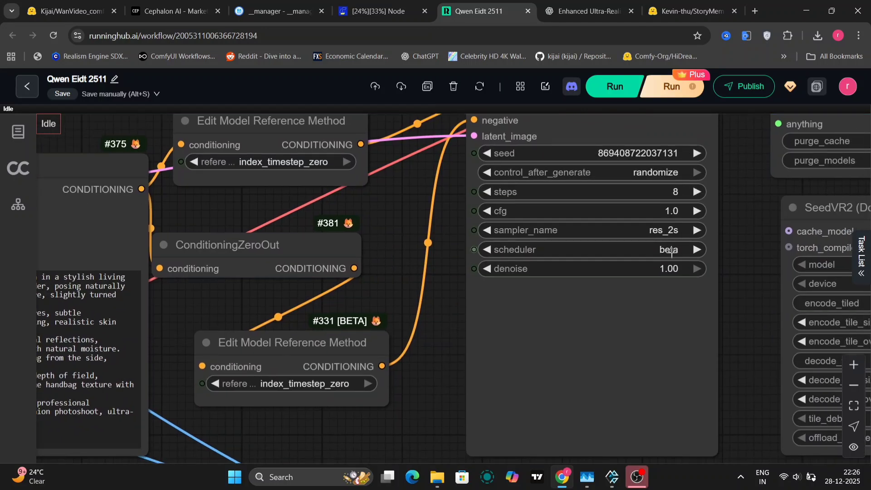
- Inspect the KSampler settings (8 steps, cfg 1.0, res_2s, beta) and the seated-woman output
scroll(down, 3)
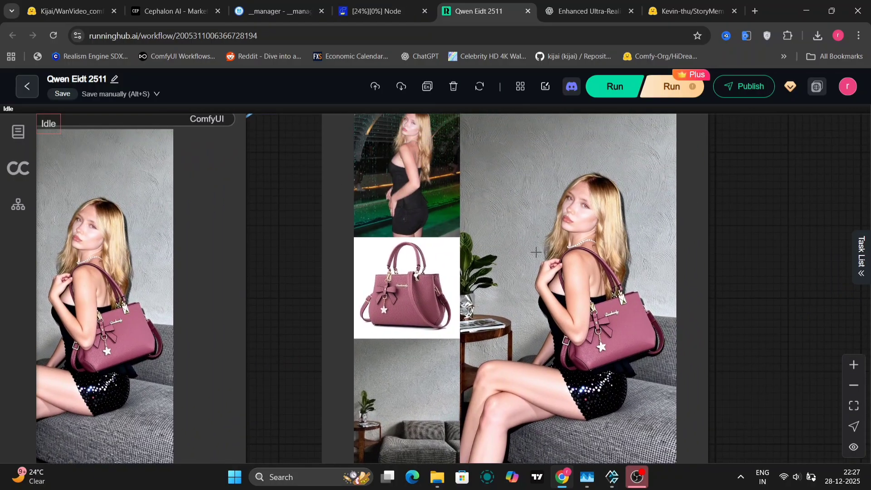
scroll(up, 3)
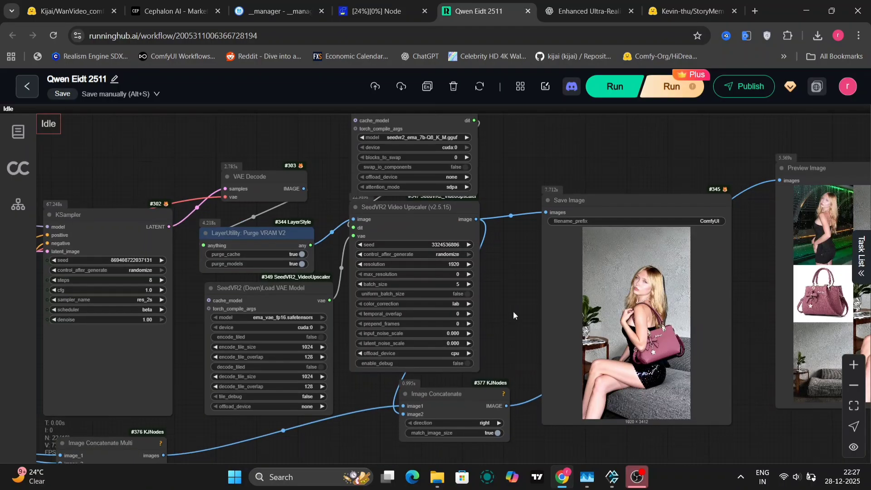
mouse_move(525, 277)
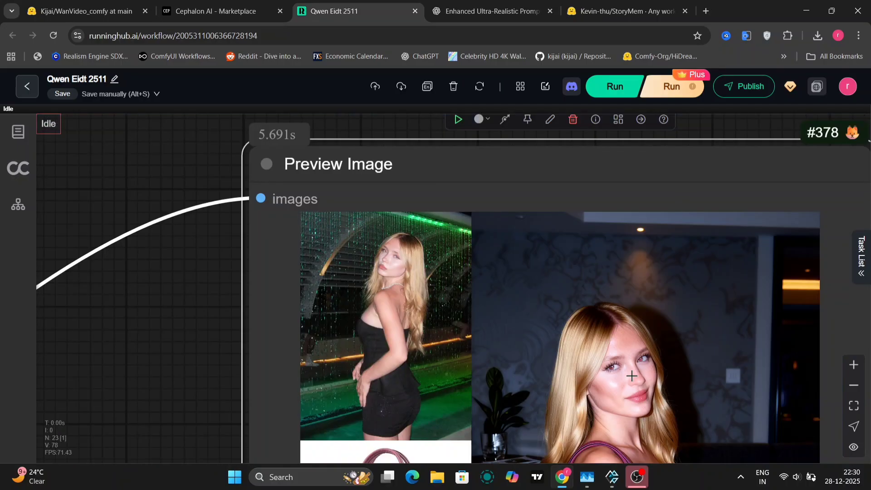
mouse_move(359, 248)
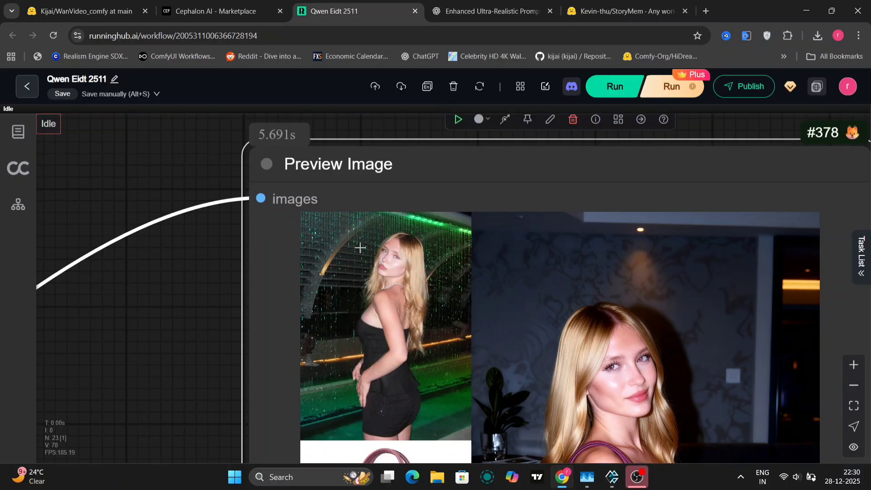
- Zoom over the SeedVR2 upscaler, Save Image and Preview Image nodes toward the Load Image references
scroll(down, 3)
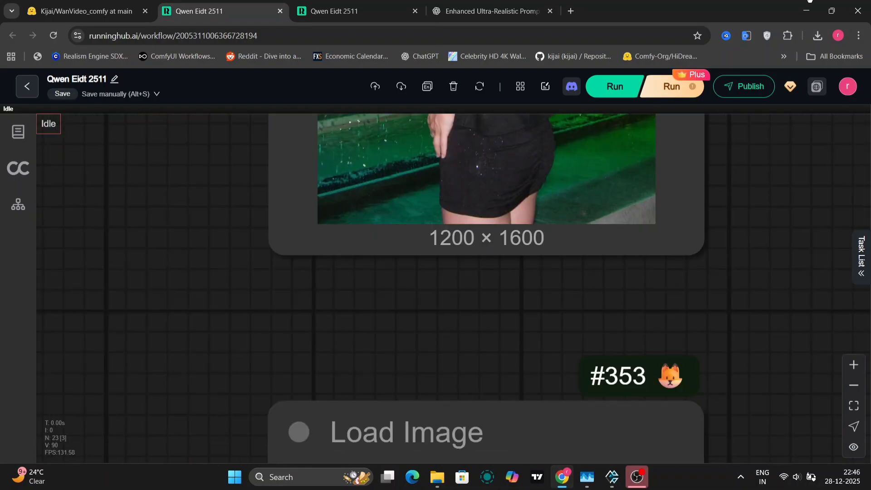
scroll(down, 3)
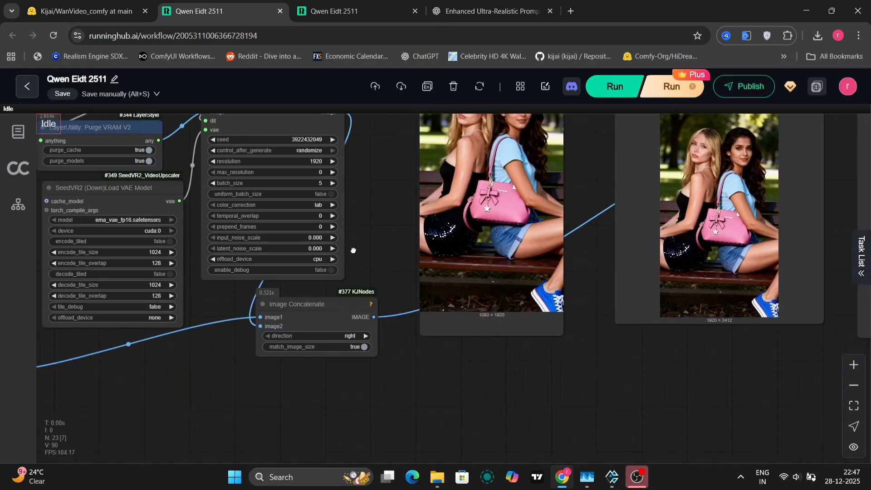
- Zoom into the Image Concatenate output comparing the reference face with the two-woman bench result
scroll(up, 3)
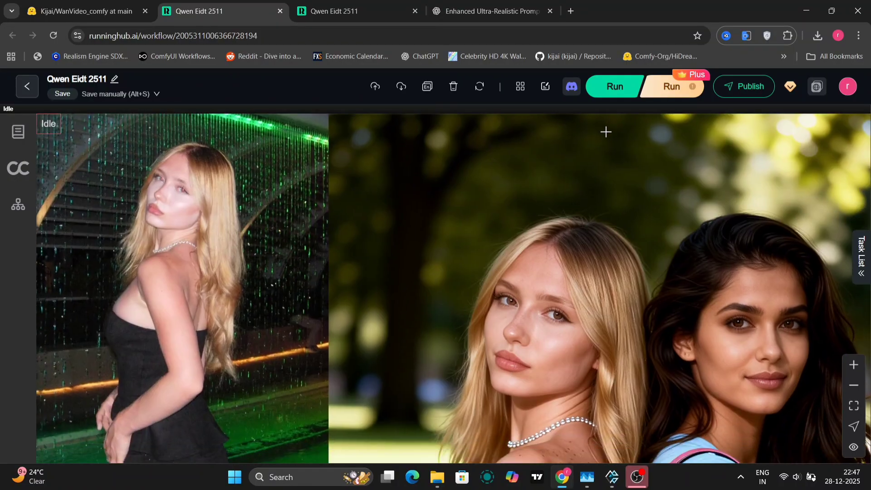
mouse_move(181, 234)
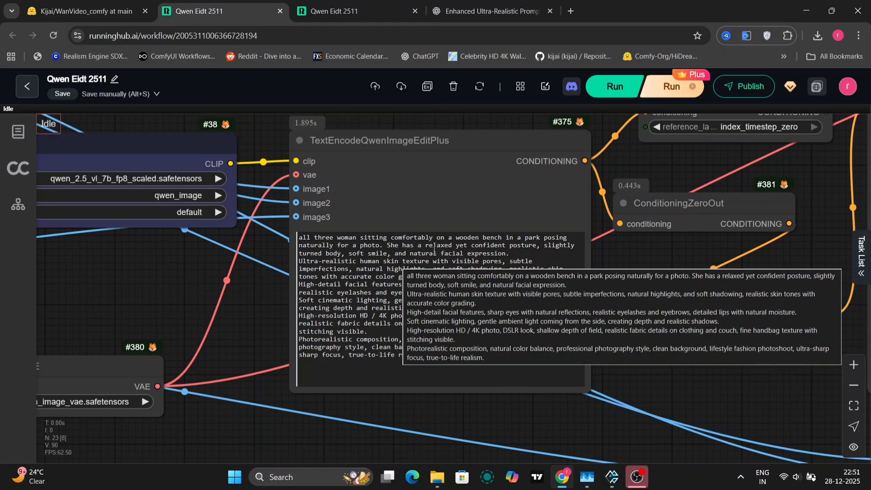
mouse_move(547, 237)
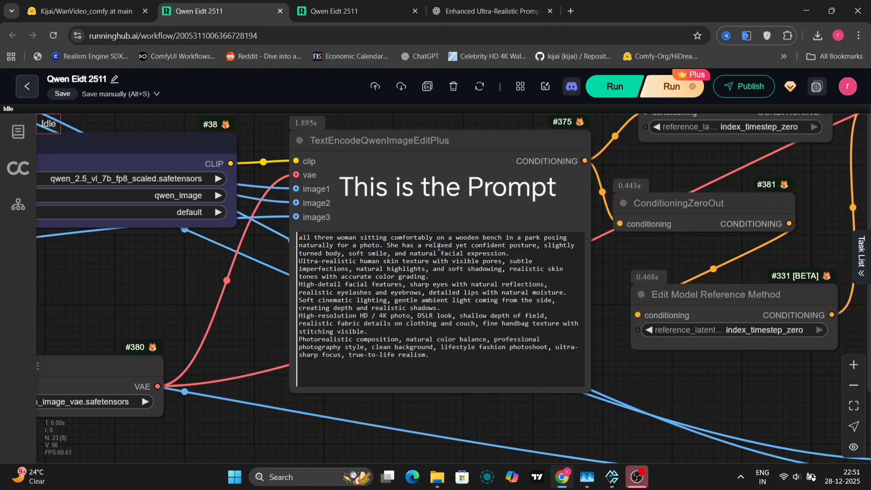
mouse_move(718, 385)
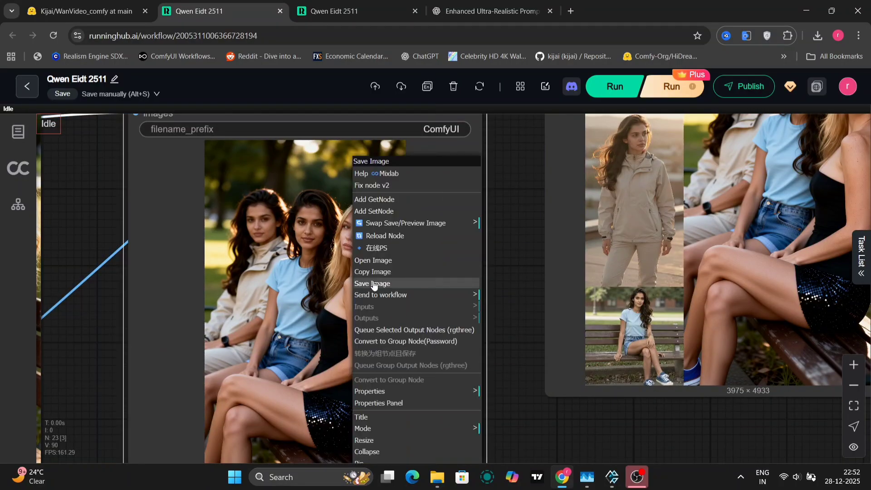
- Bring up the context menu on the Save Image node's three-woman result
right_click(738, 250)
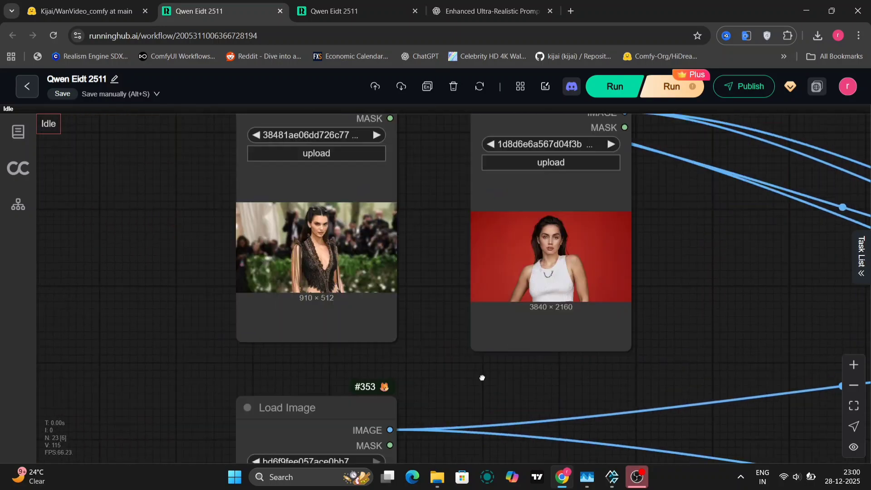
- Zoom across the three Load Image nodes to the 3636 × 1534 concatenated output
scroll(down, 3)
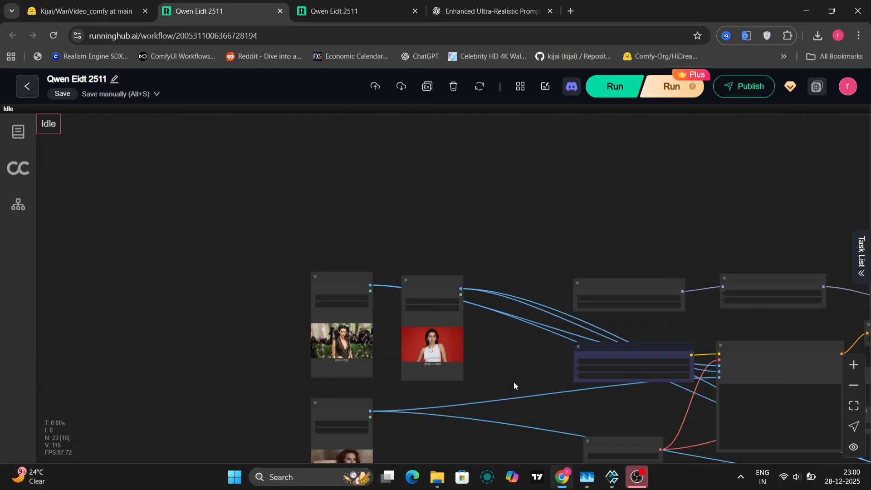
scroll(down, 3)
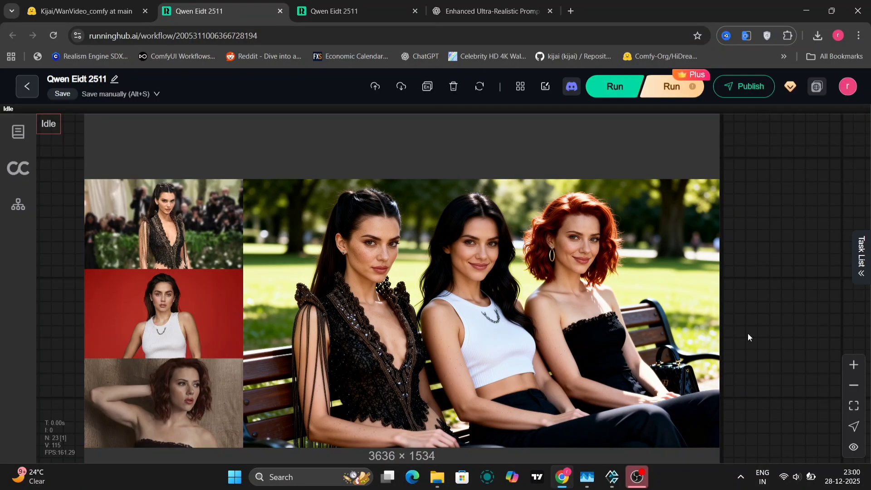
mouse_move(453, 280)
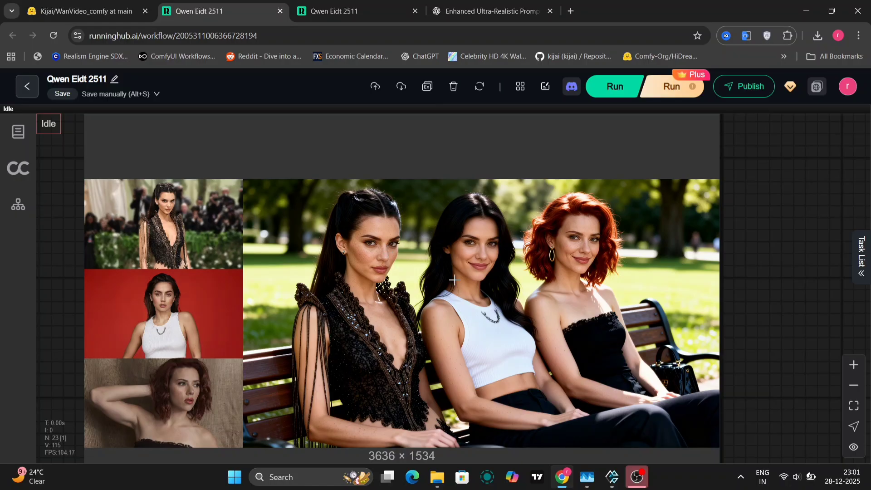
mouse_move(510, 350)
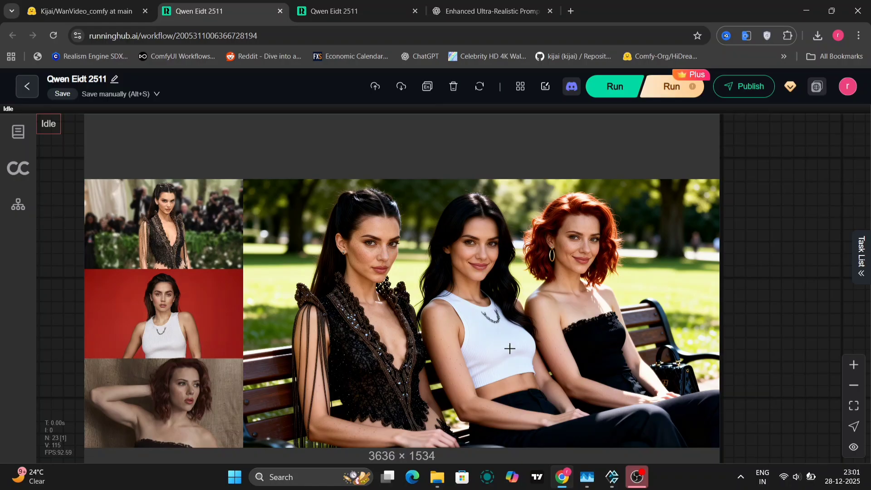